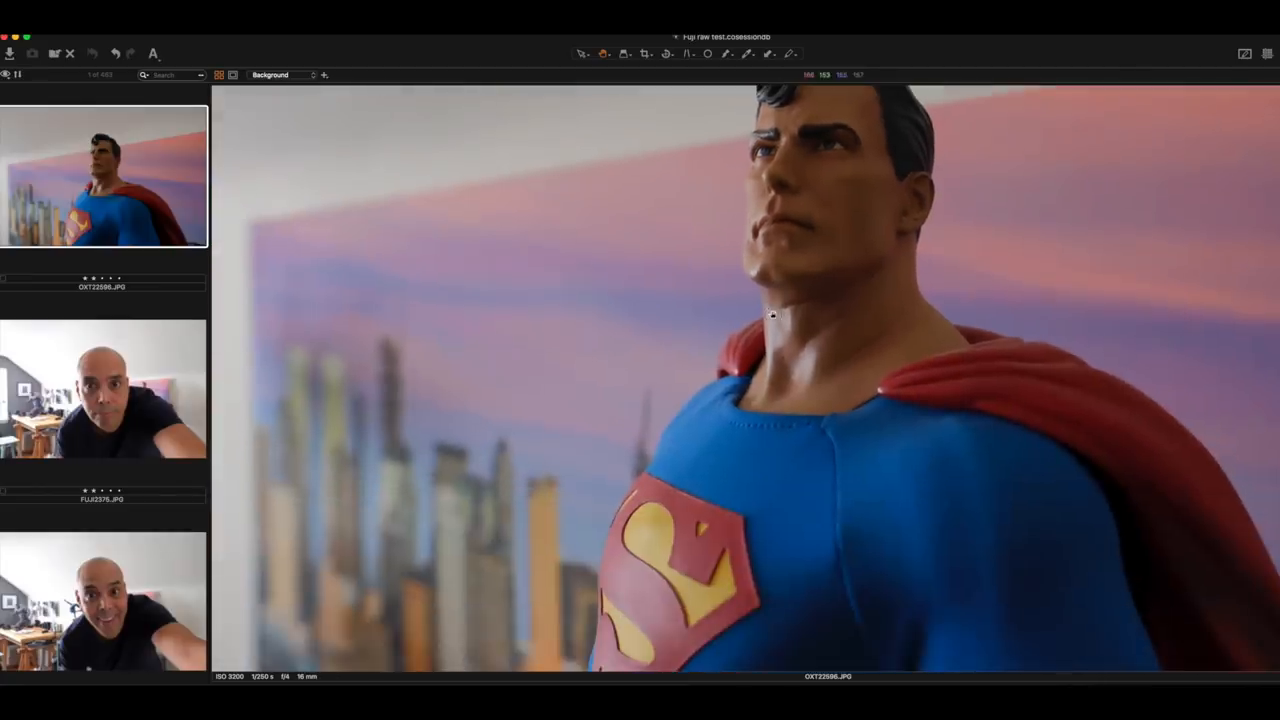
Step: Select the selfie portrait thumbnail and show the two portrait shots side by side
click(104, 390)
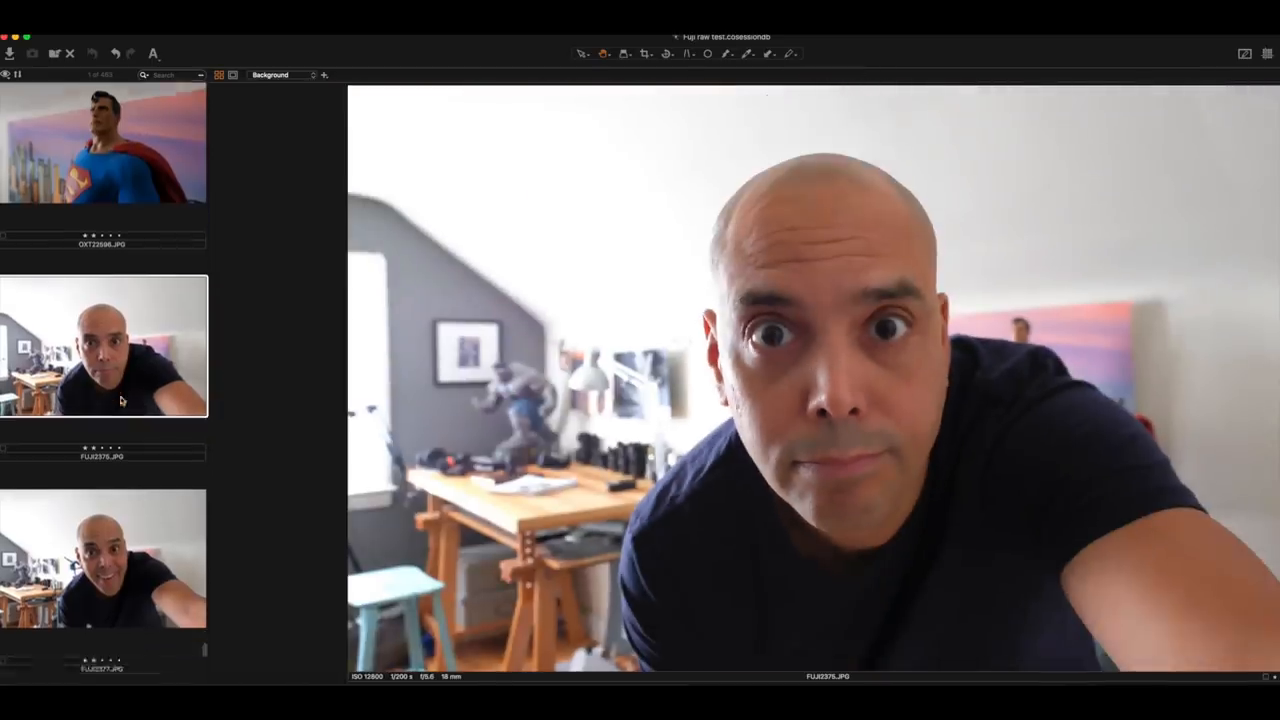
scroll(down, 3)
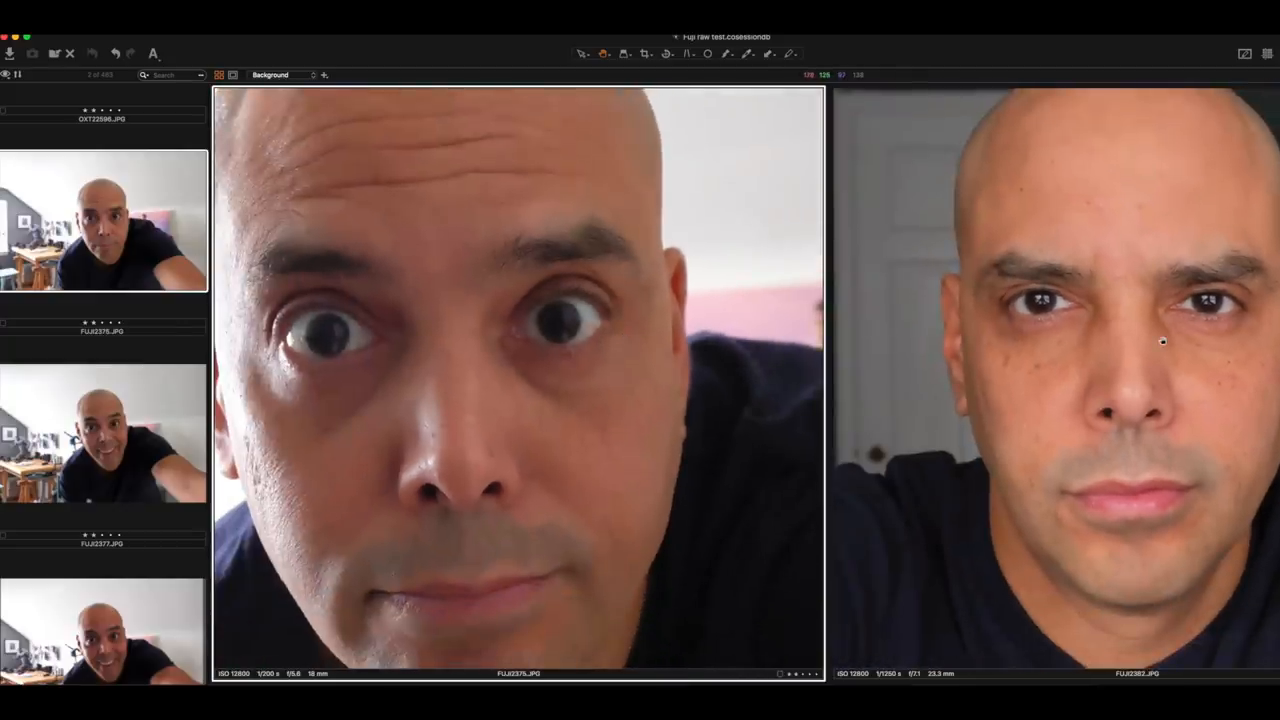
mouse_move(1096, 368)
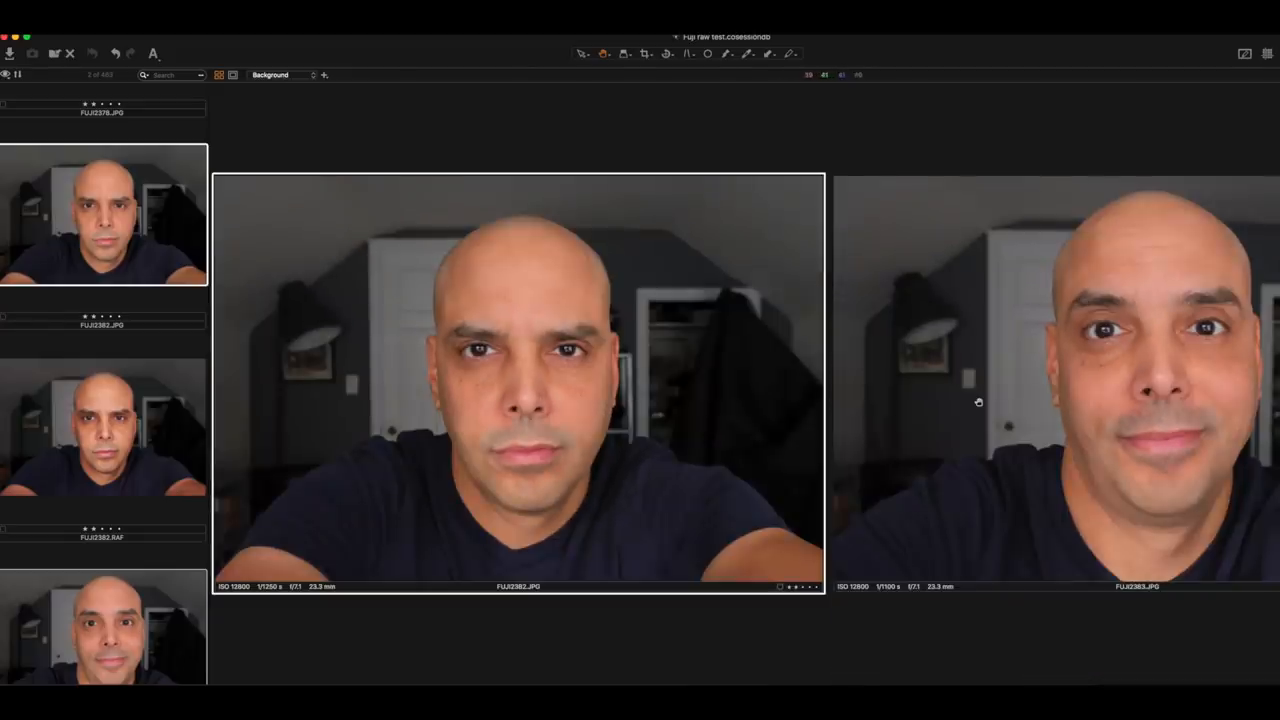
Step: Zoom into both dim-room headshots so the faces fill the viewer for the NR=-4 vs NR=+4 comparison
scroll(down, 3)
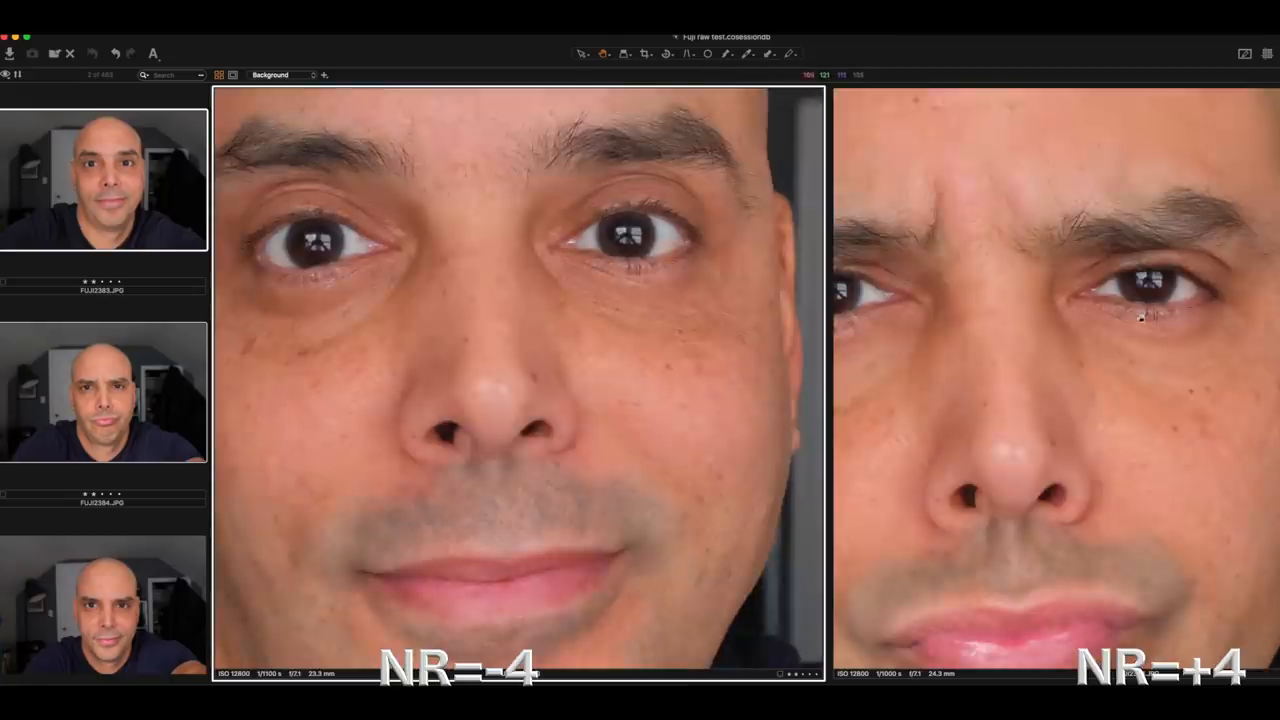
mouse_move(1132, 348)
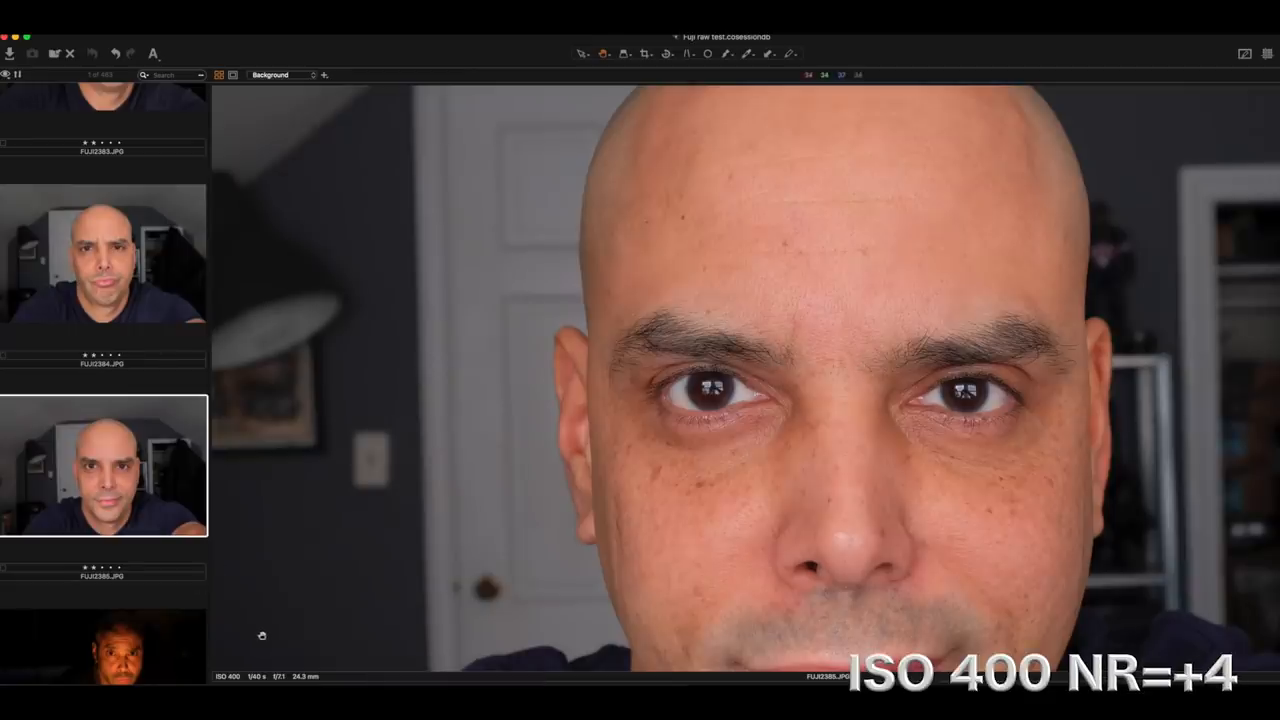
mouse_move(848, 424)
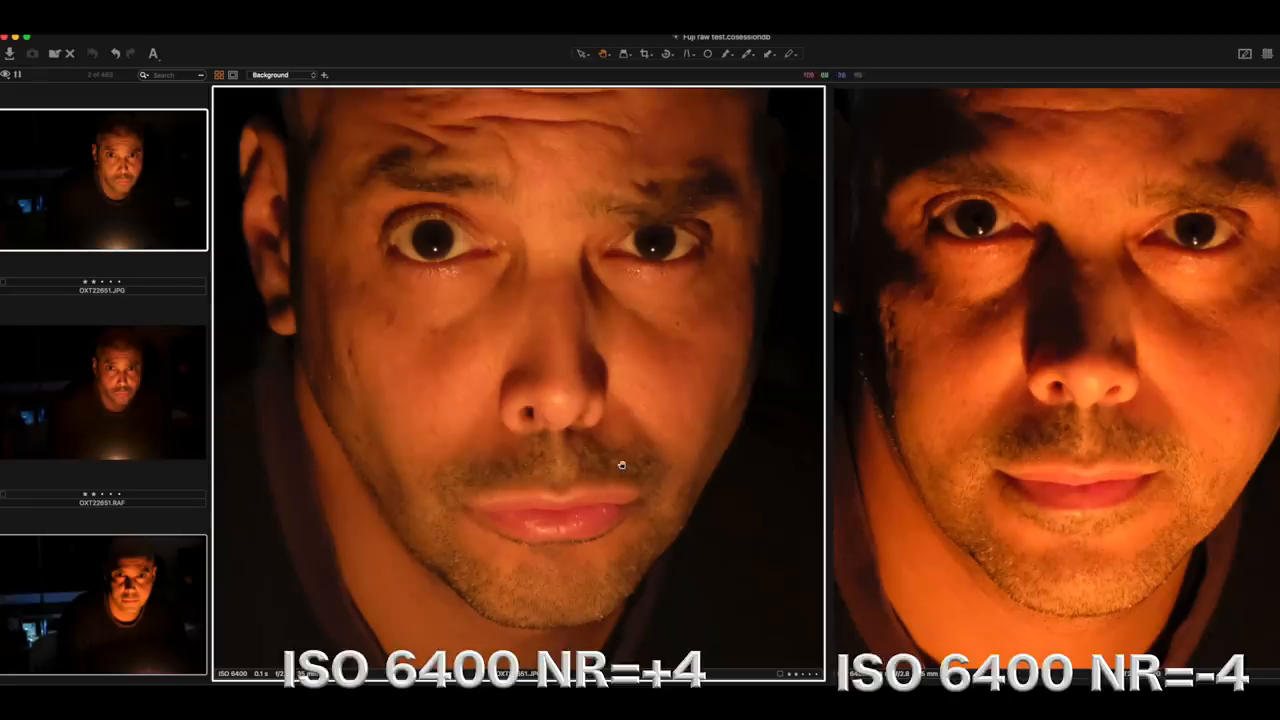
mouse_move(1200, 398)
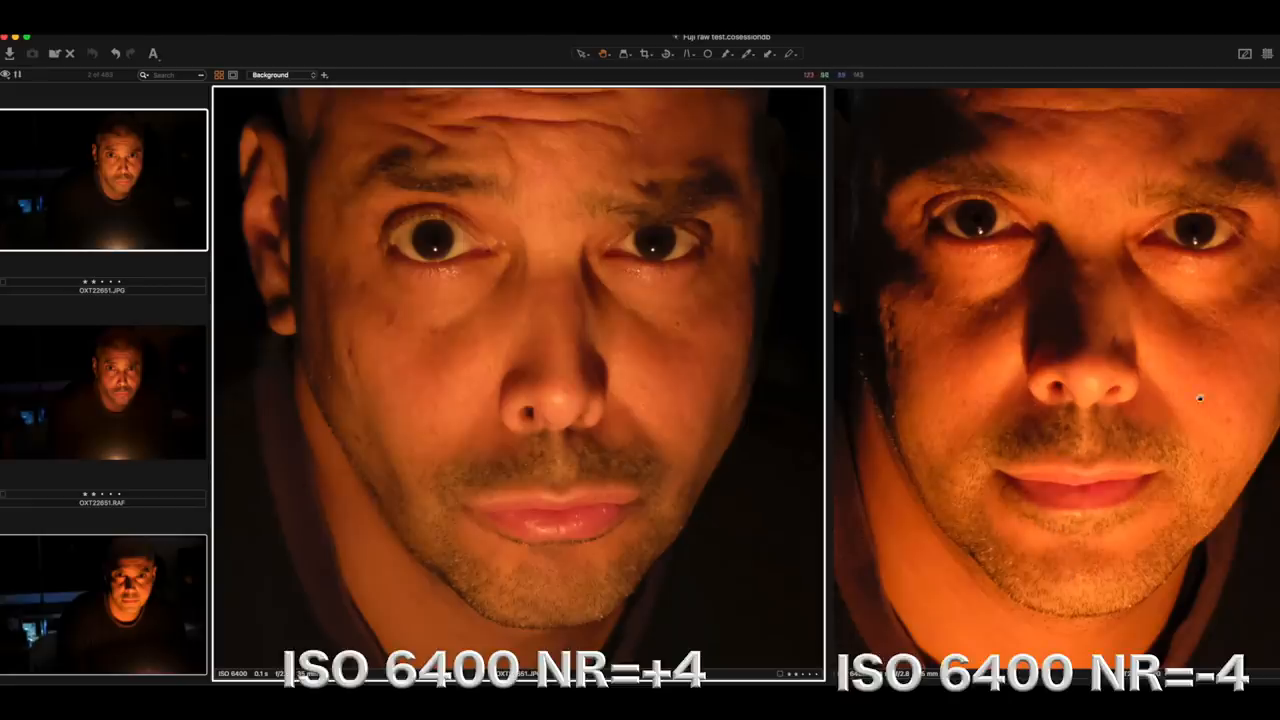